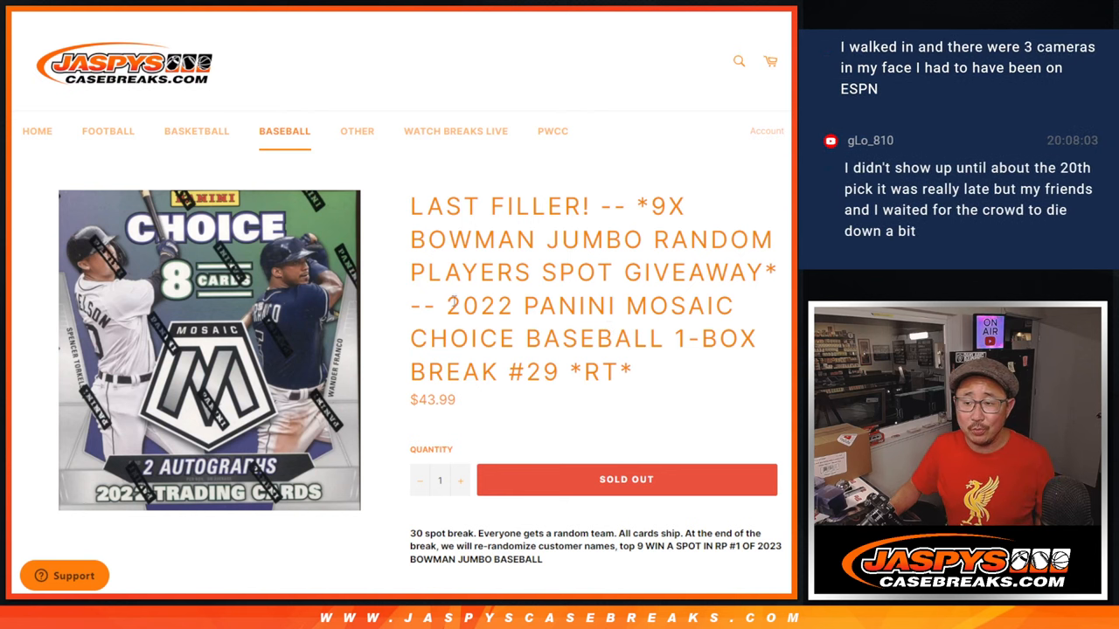
pyautogui.moveTo(737, 383)
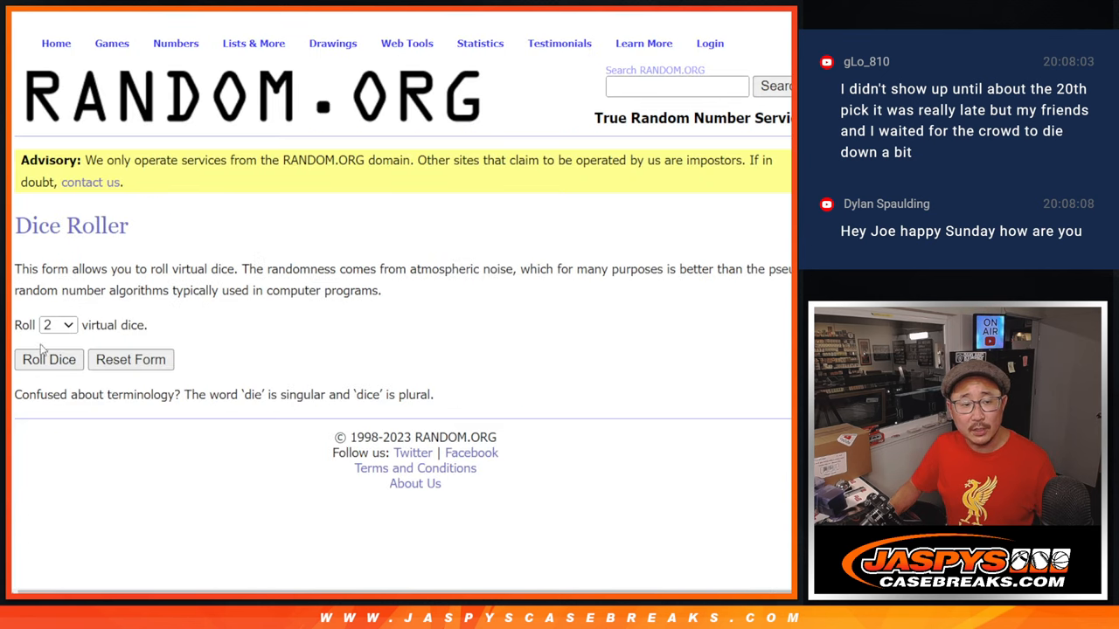
pyautogui.click(49, 360)
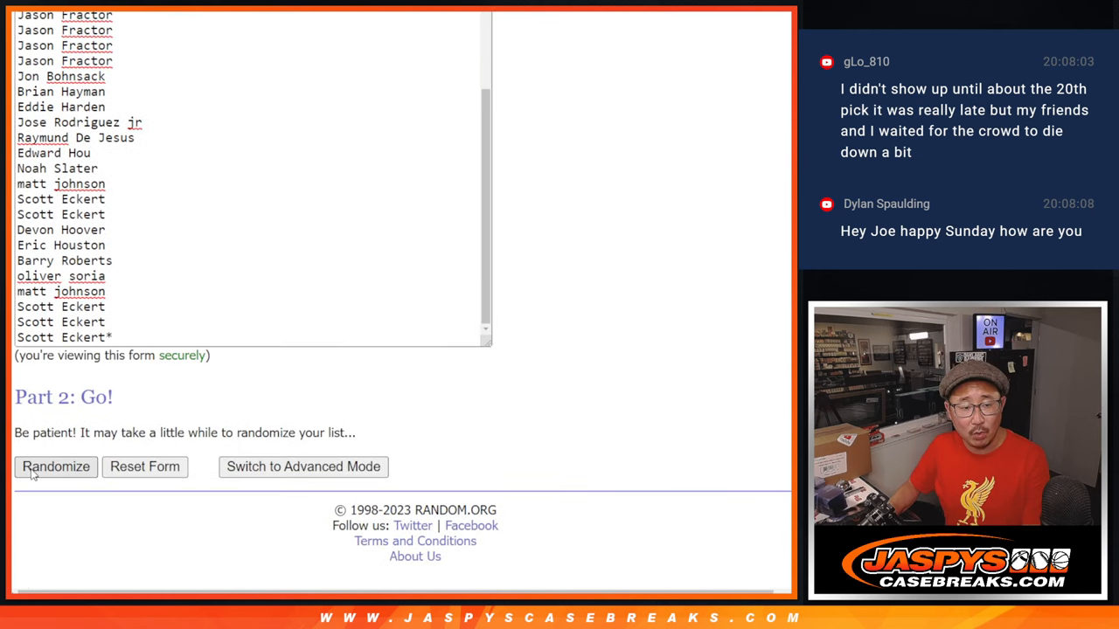
pyautogui.click(56, 465)
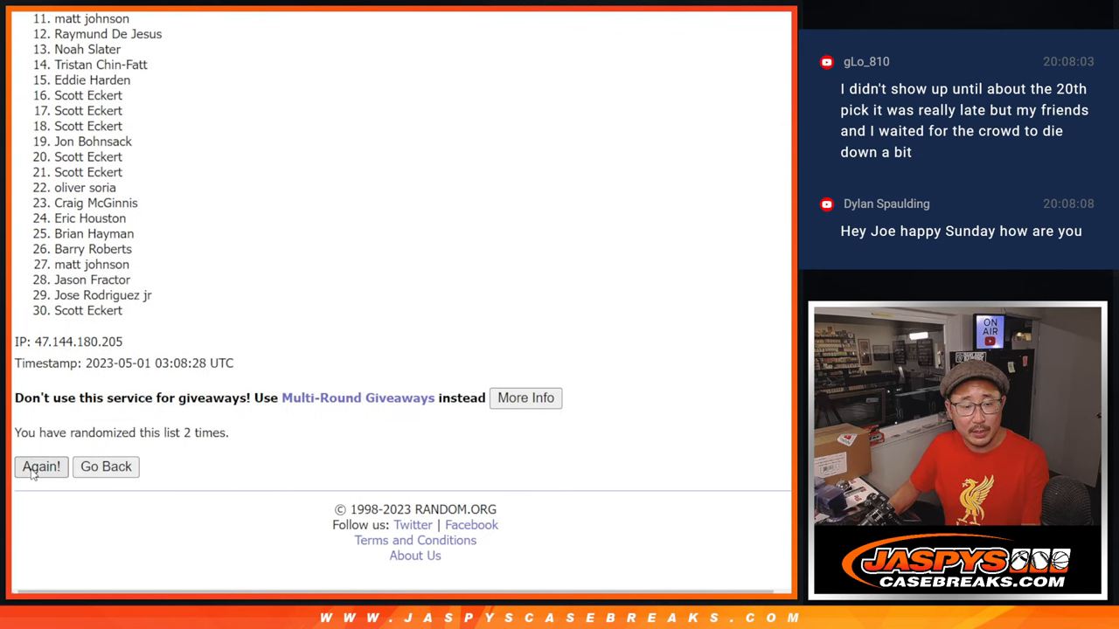
pyautogui.click(42, 465)
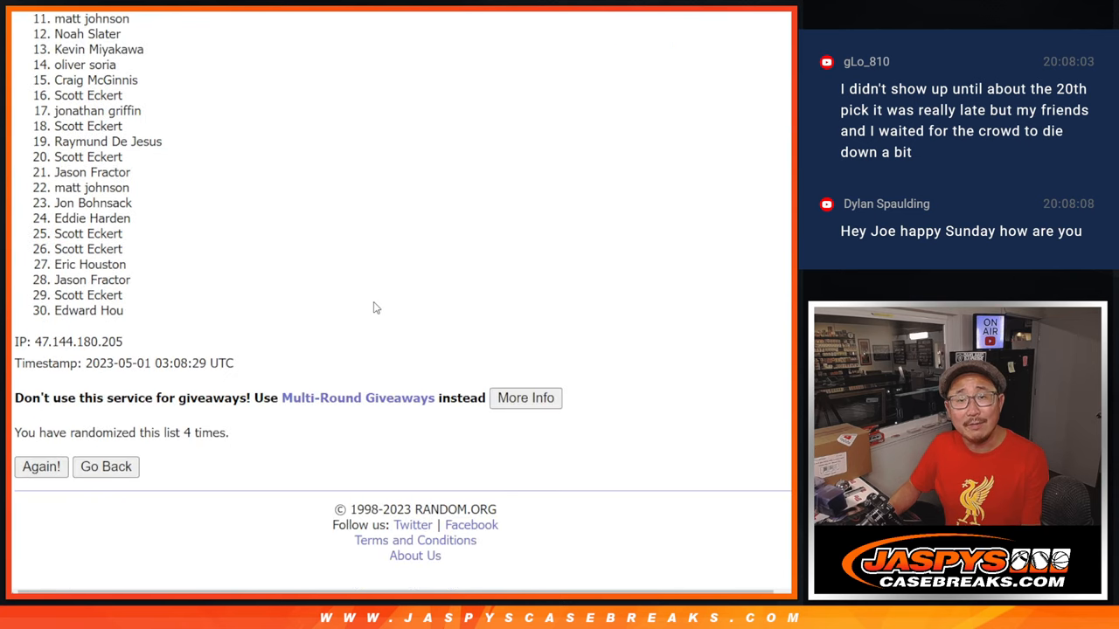
pyautogui.click(42, 465)
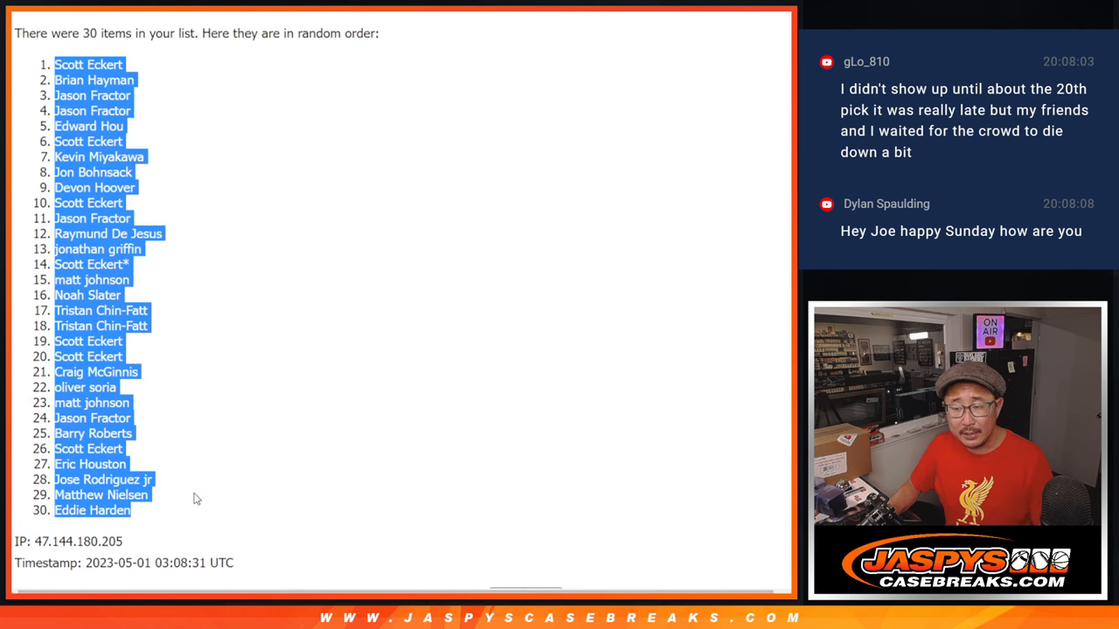
pyautogui.scroll(-3)
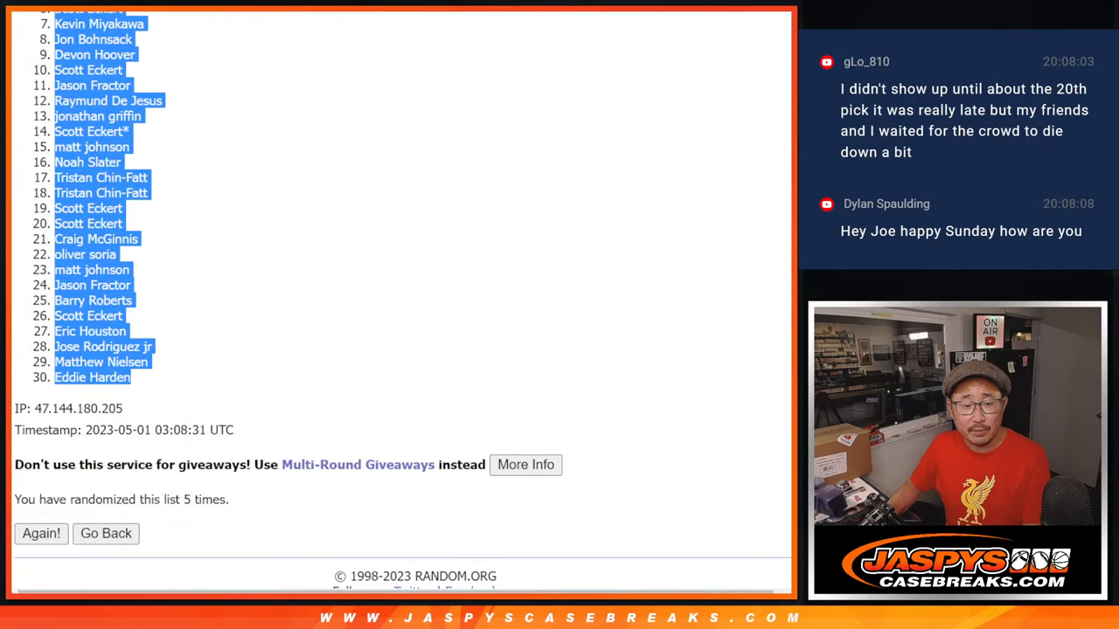
# Shuffle the 30 MLB teams five times to an order led by New York Mets and select it for copying
pyautogui.click(105, 533)
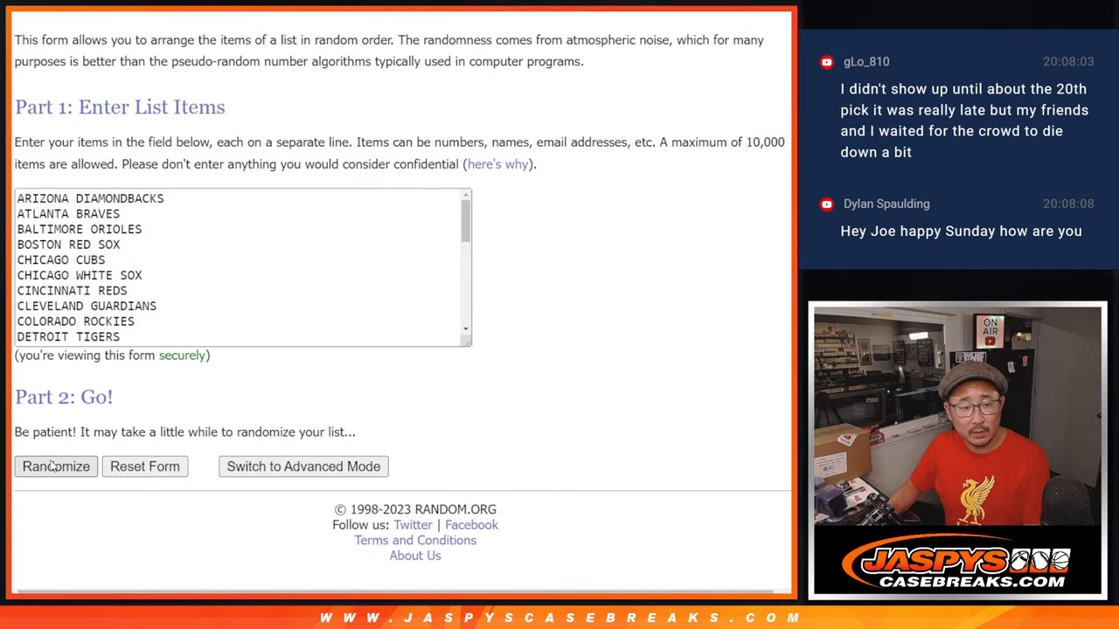
pyautogui.click(56, 465)
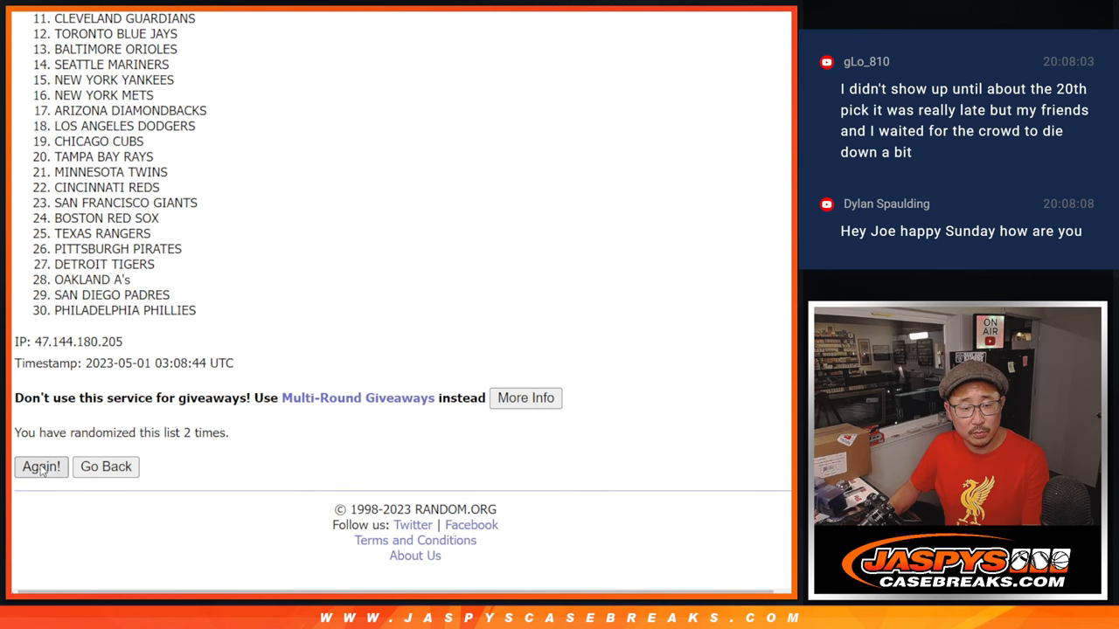
pyautogui.click(40, 465)
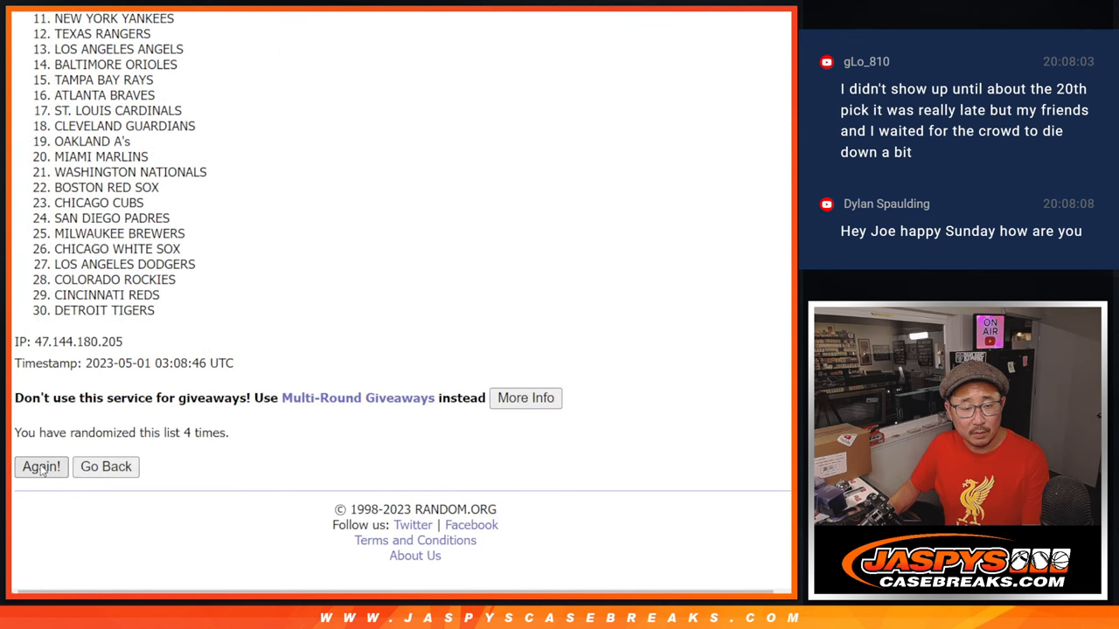
pyautogui.click(42, 465)
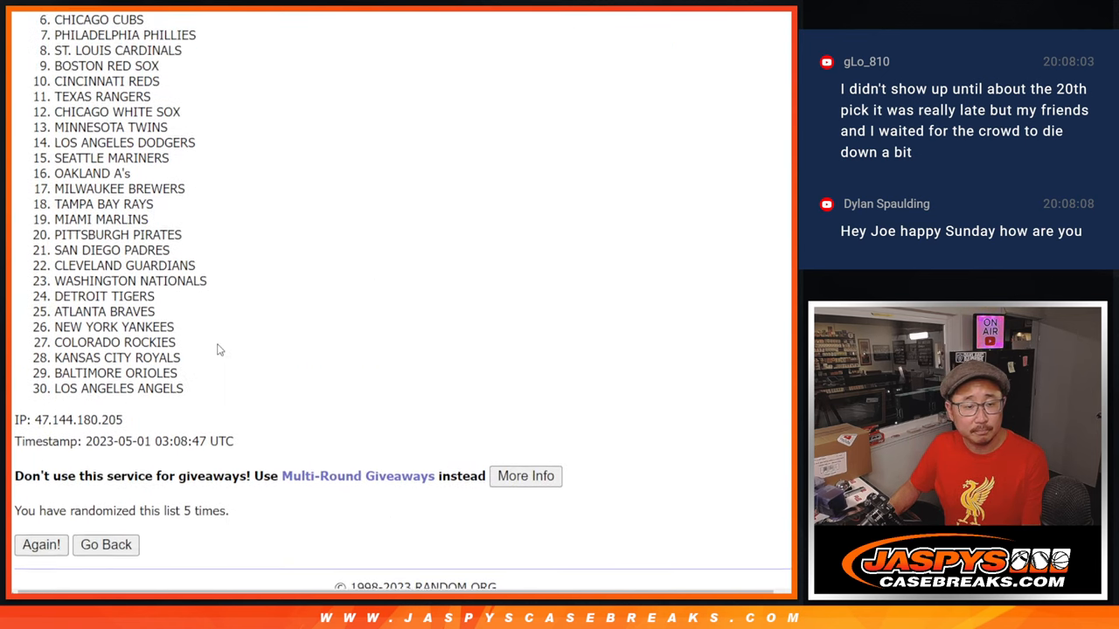
pyautogui.click(42, 546)
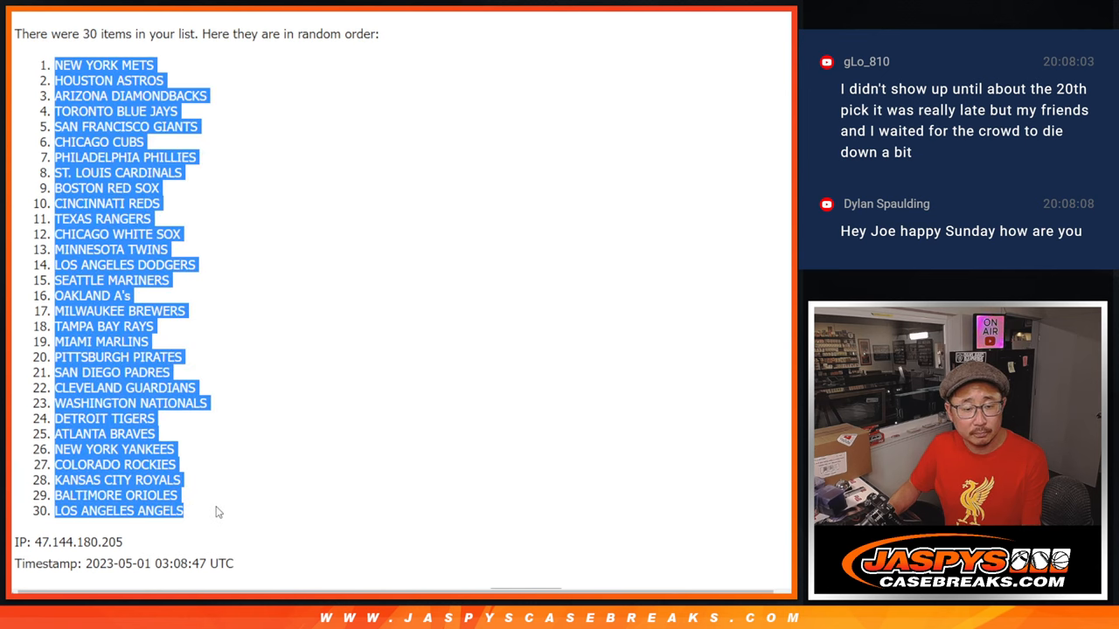
pyautogui.scroll(-3)
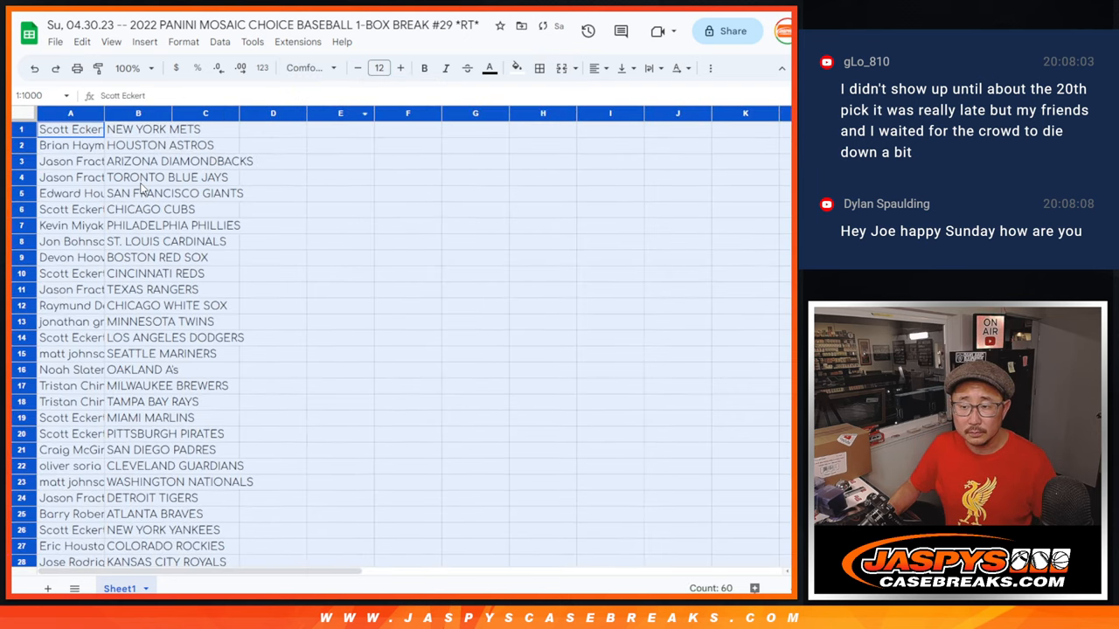
# Zoom the sheet to 150% and select the name–team pairs in columns A and B for sorting by team
pyautogui.click(126, 69)
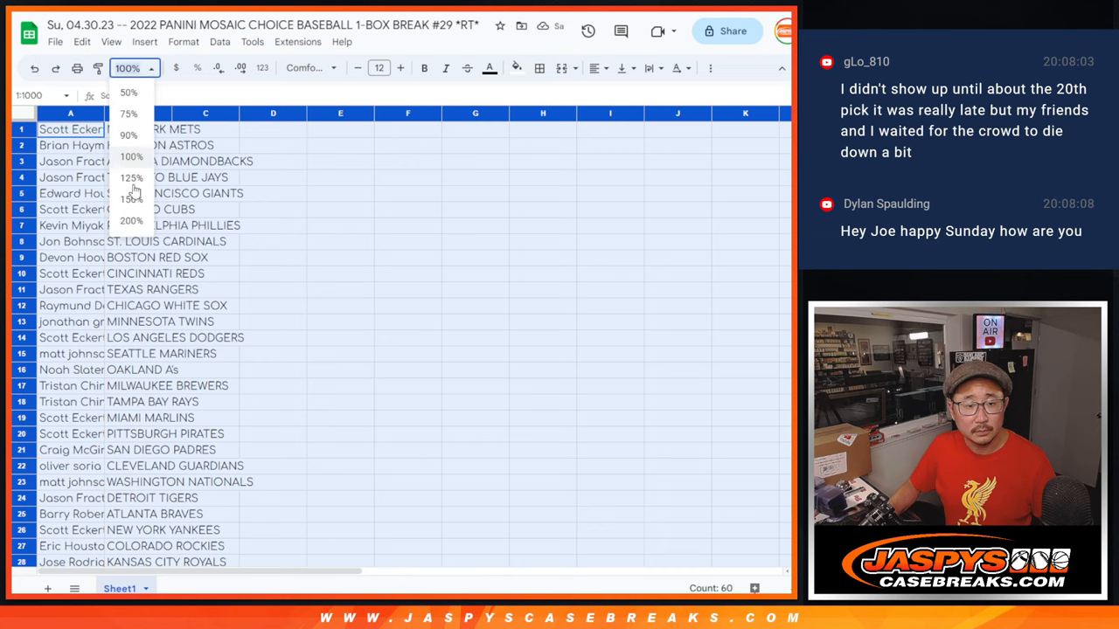
pyautogui.click(131, 198)
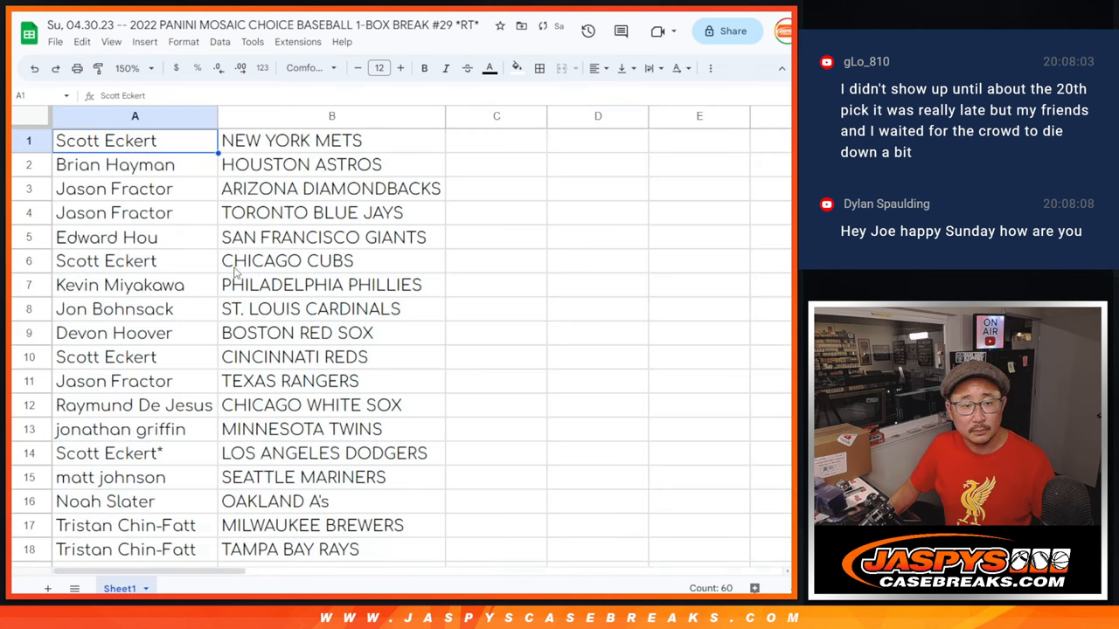
pyautogui.moveTo(105, 140); pyautogui.dragTo(333, 500)
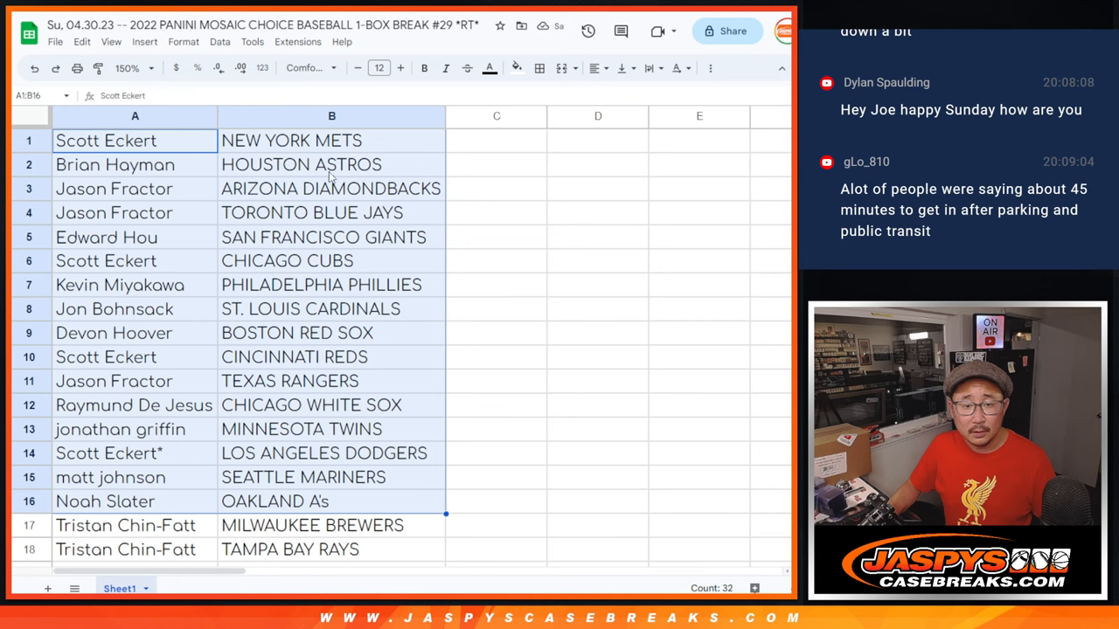
pyautogui.scroll(-3)
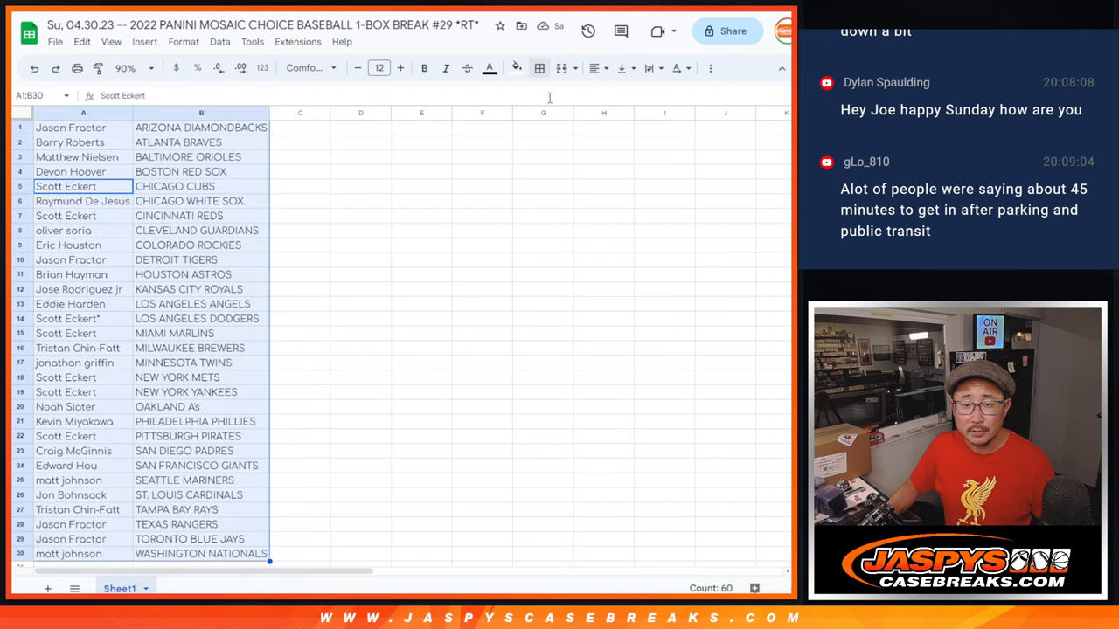
# Apply all borders to every cell of the name-and-team table
pyautogui.click(538, 68)
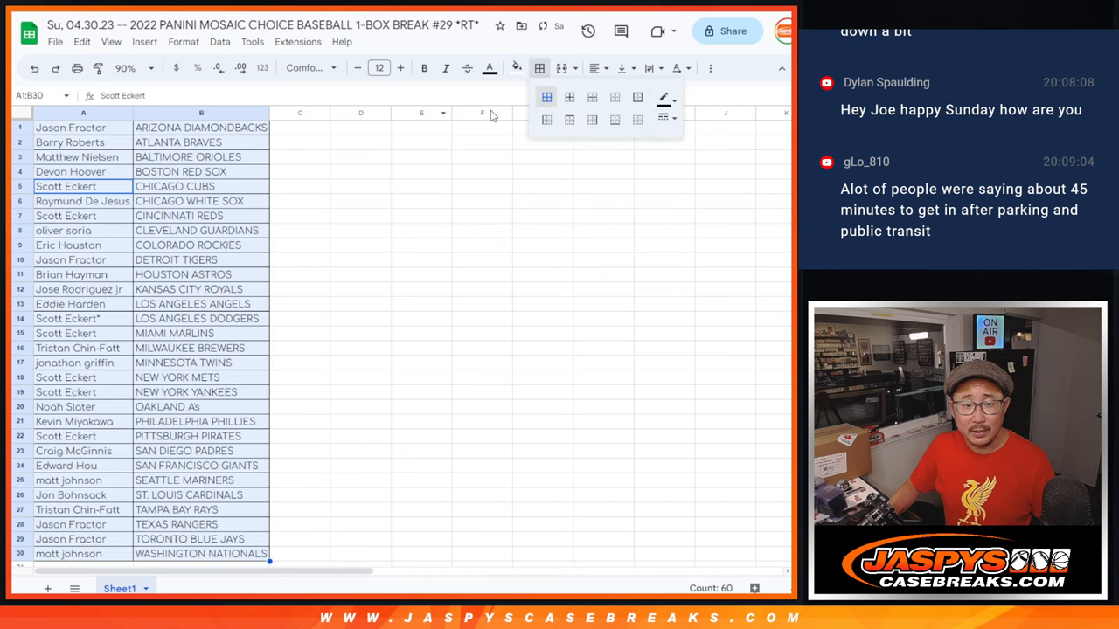
pyautogui.click(77, 68)
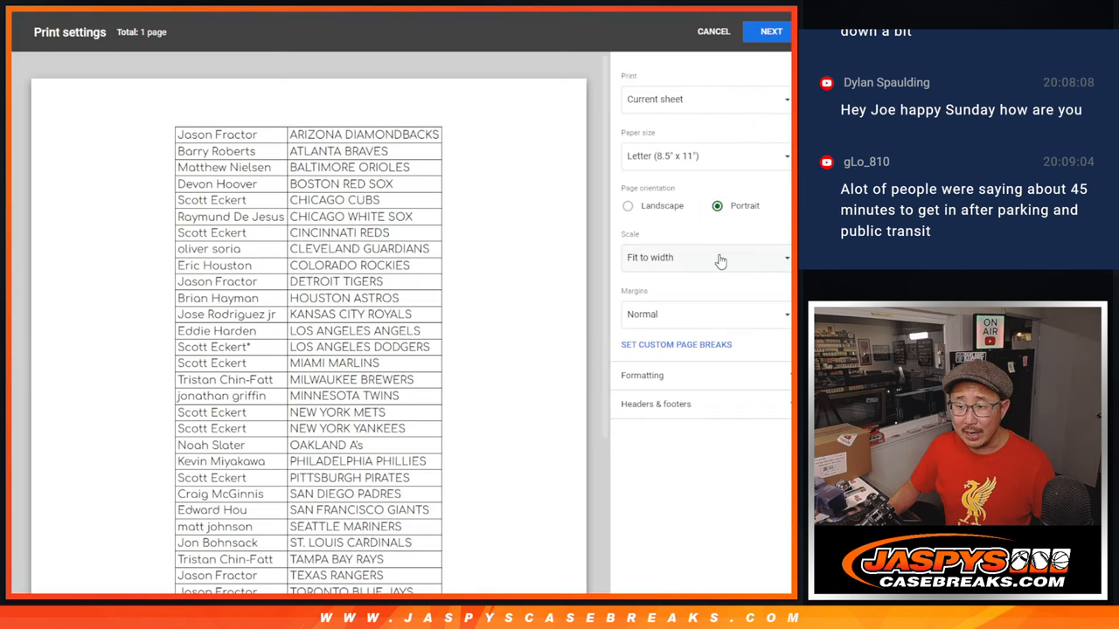
# Print the sheet with the workbook title shown in the page header
pyautogui.click(656, 404)
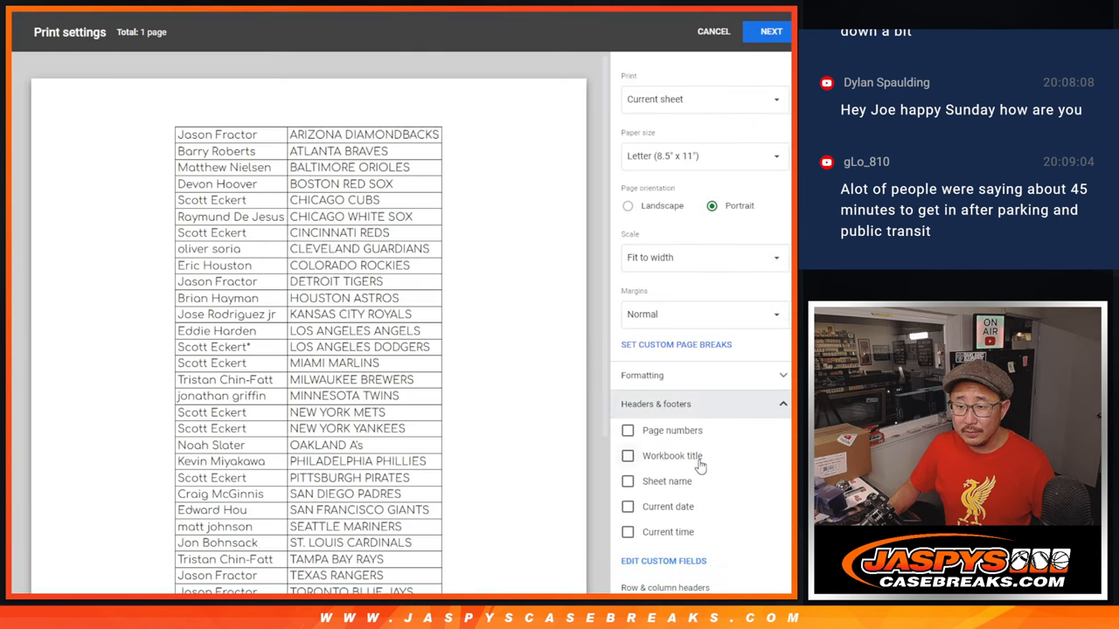
pyautogui.click(628, 454)
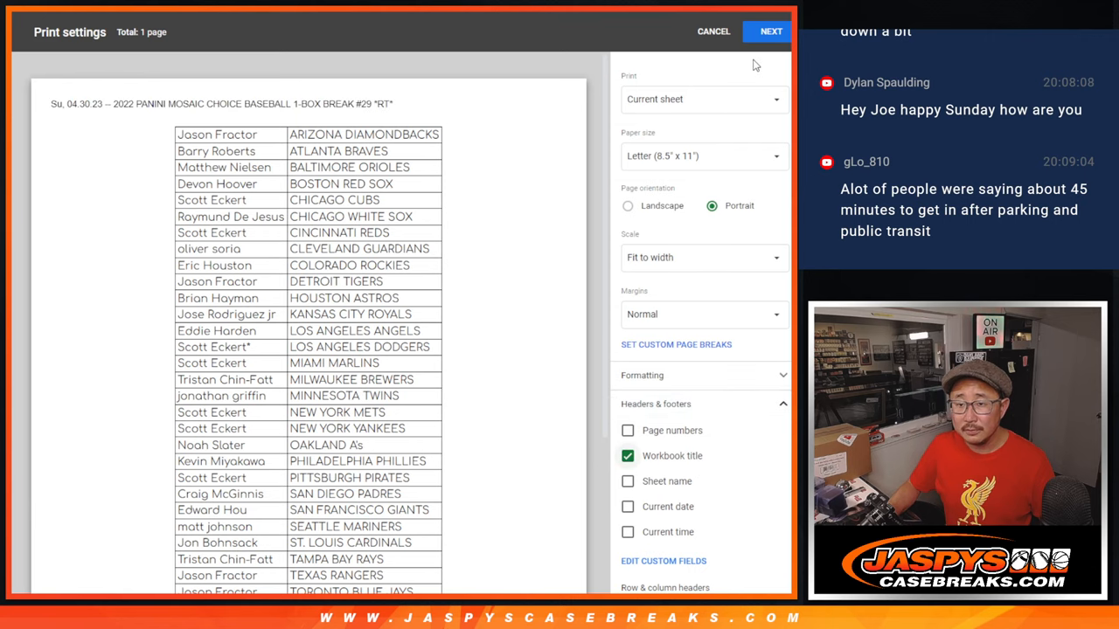
pyautogui.click(770, 32)
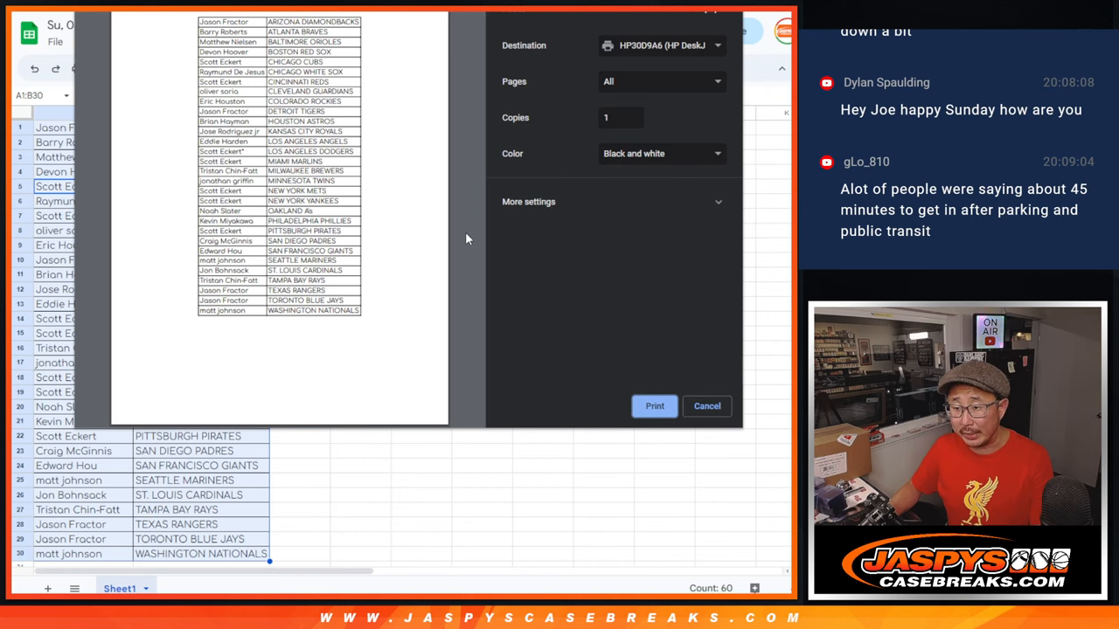
pyautogui.click(706, 406)
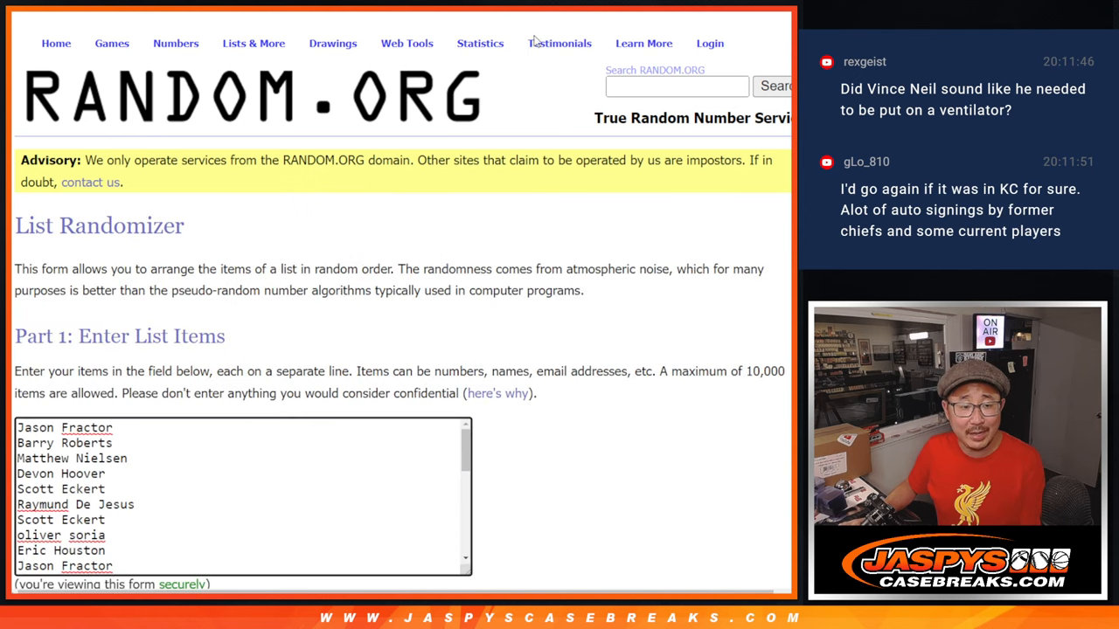
pyautogui.scroll(-3)
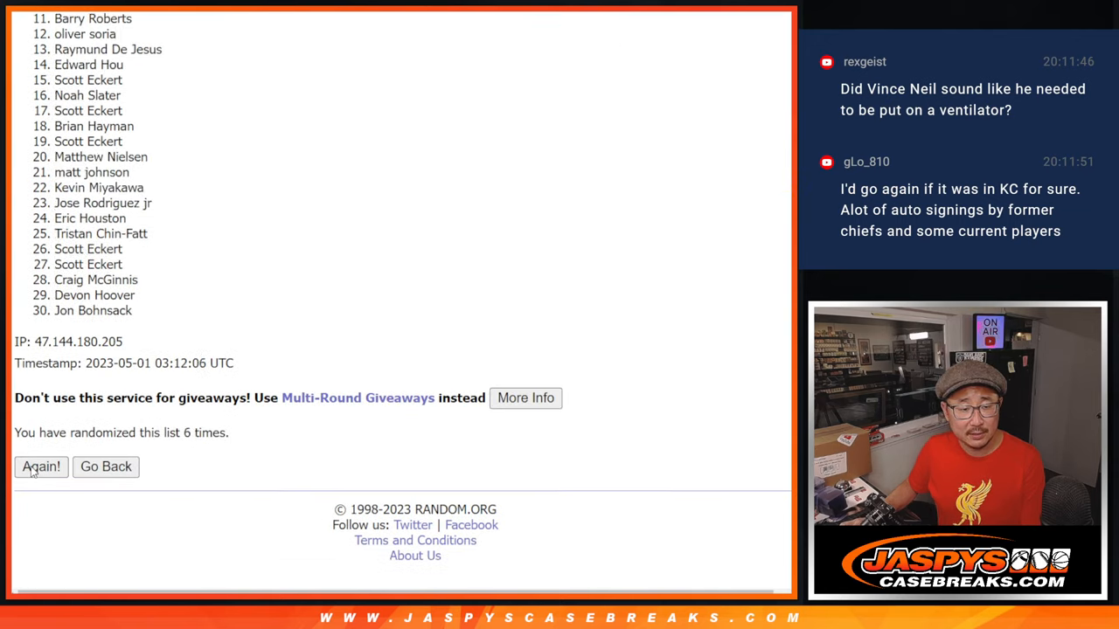
pyautogui.click(40, 465)
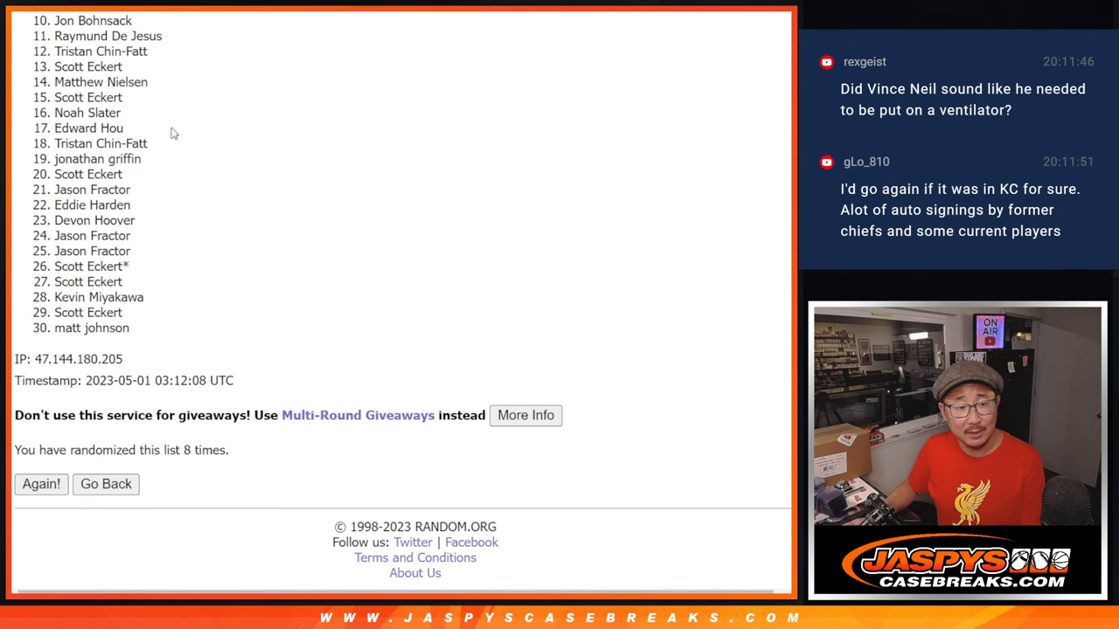
pyautogui.moveTo(563, 255)
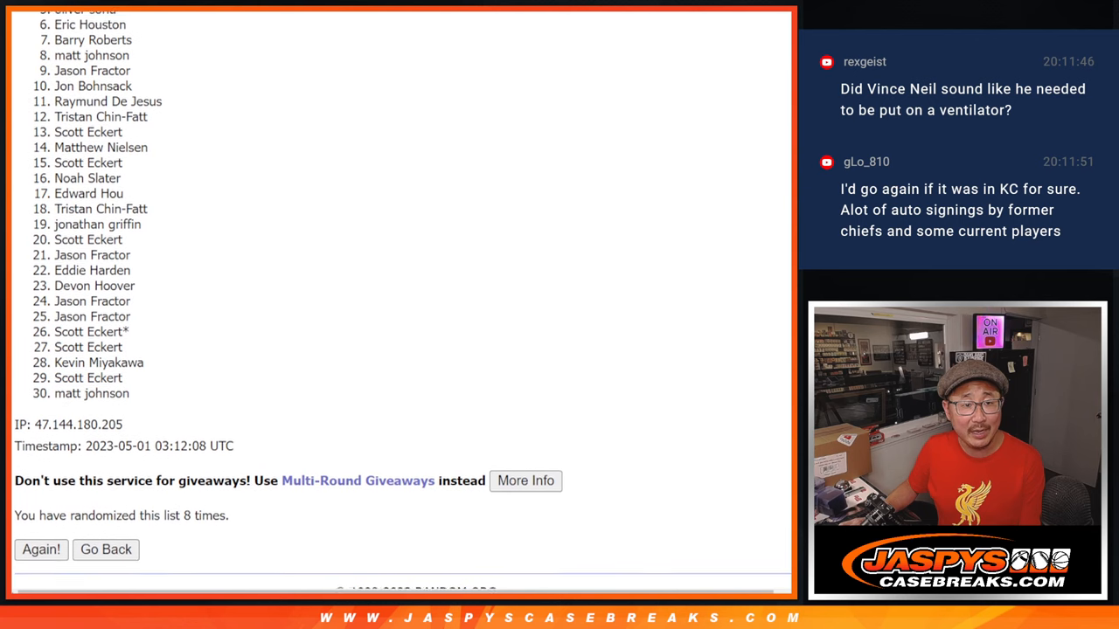
pyautogui.scroll(-3)
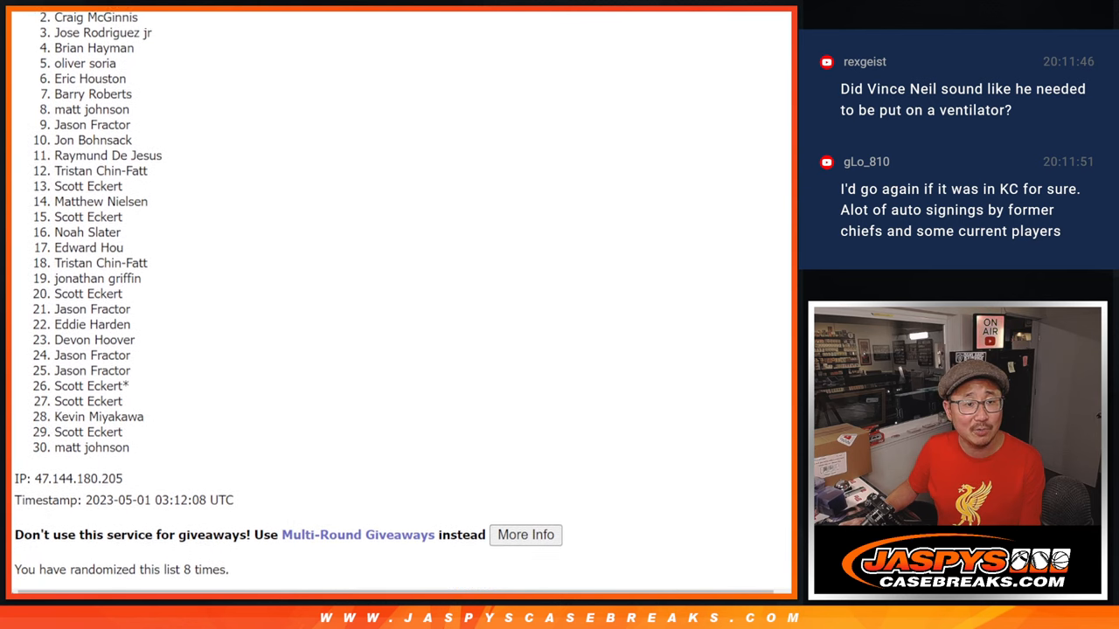